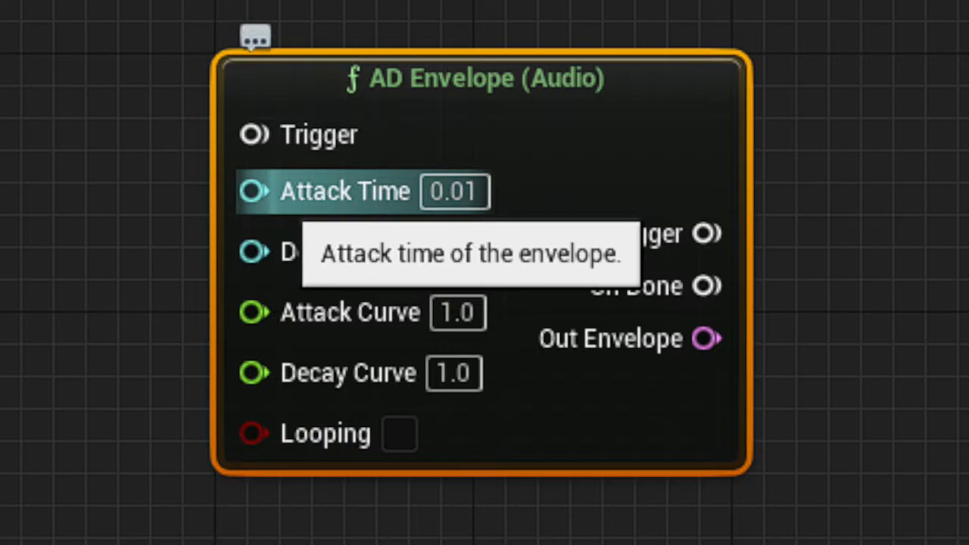
mouse_move(342, 252)
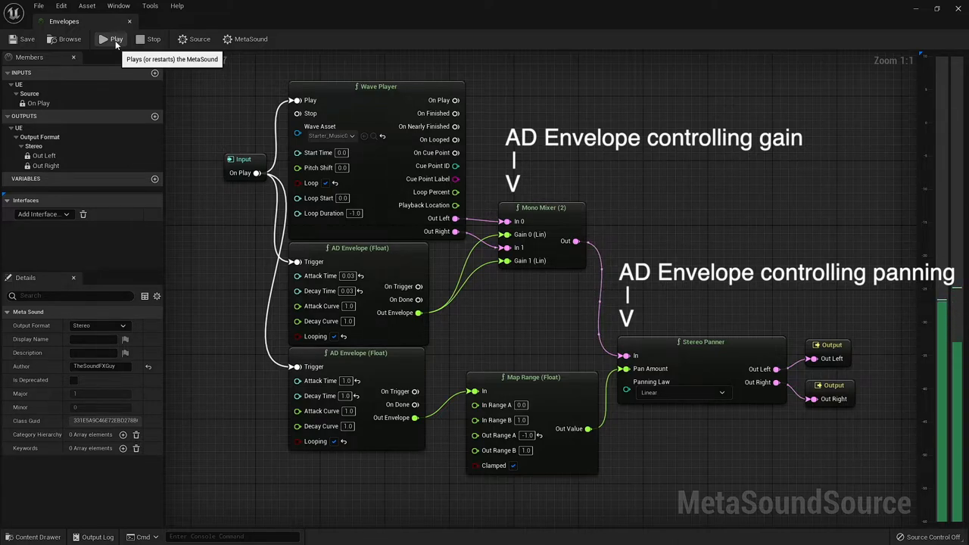
mouse_move(154, 39)
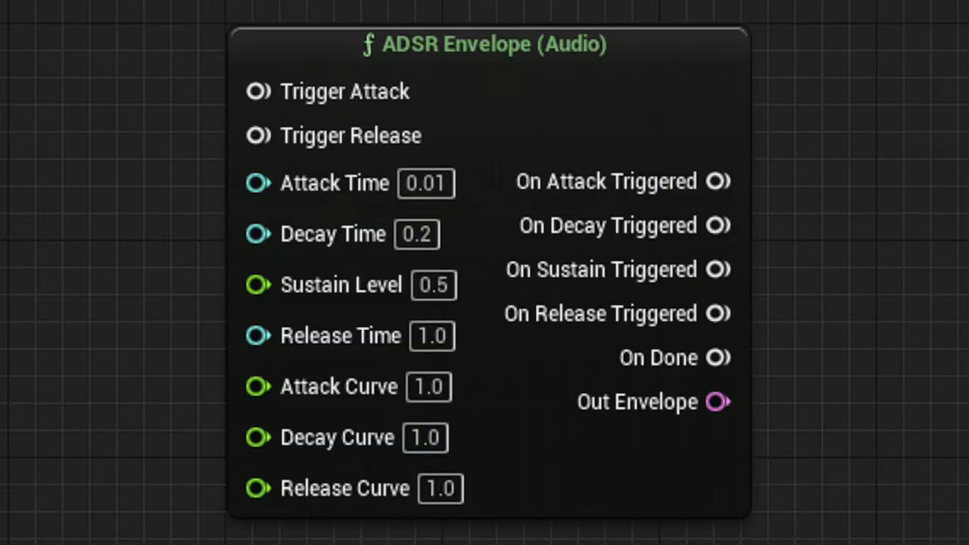
mouse_move(349, 136)
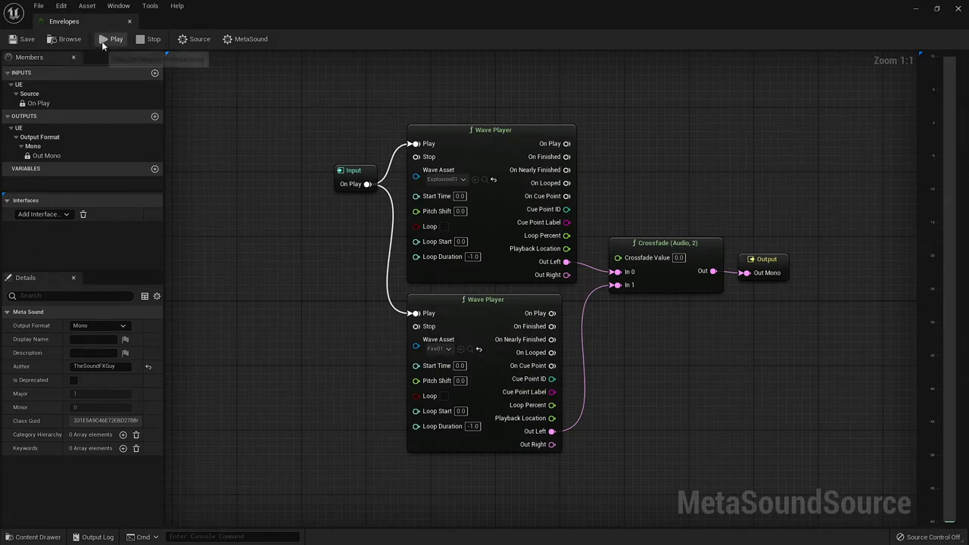
mouse_move(112, 39)
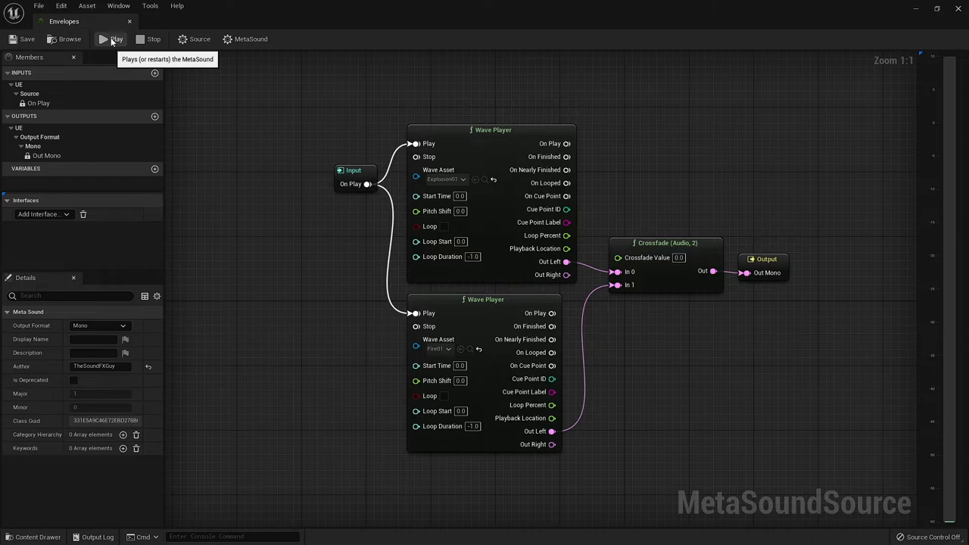
Step: Preview the MetaSound so the two wave players crossfade into the mono output
click(110, 40)
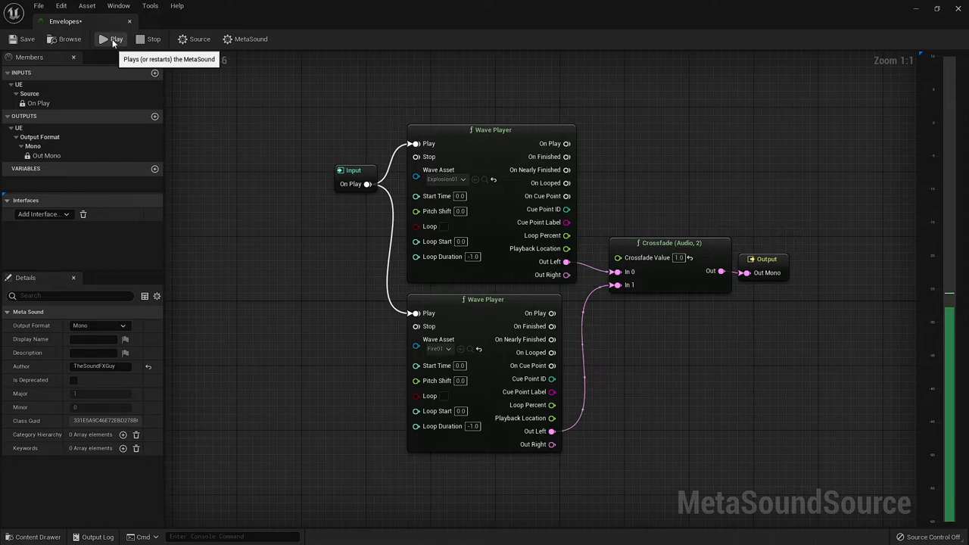
Step: Preview again and set the Crossfade Value between the wave players to .75
click(112, 39)
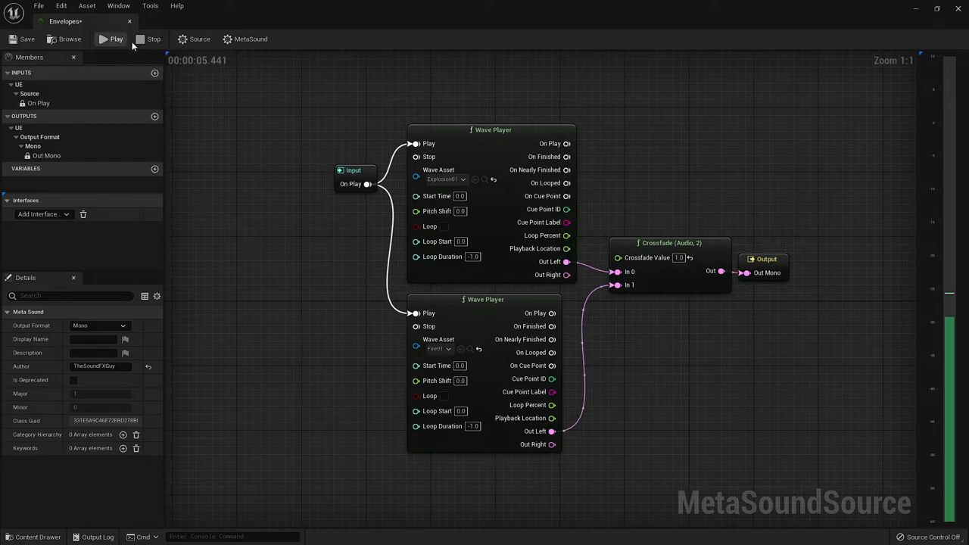
mouse_move(154, 40)
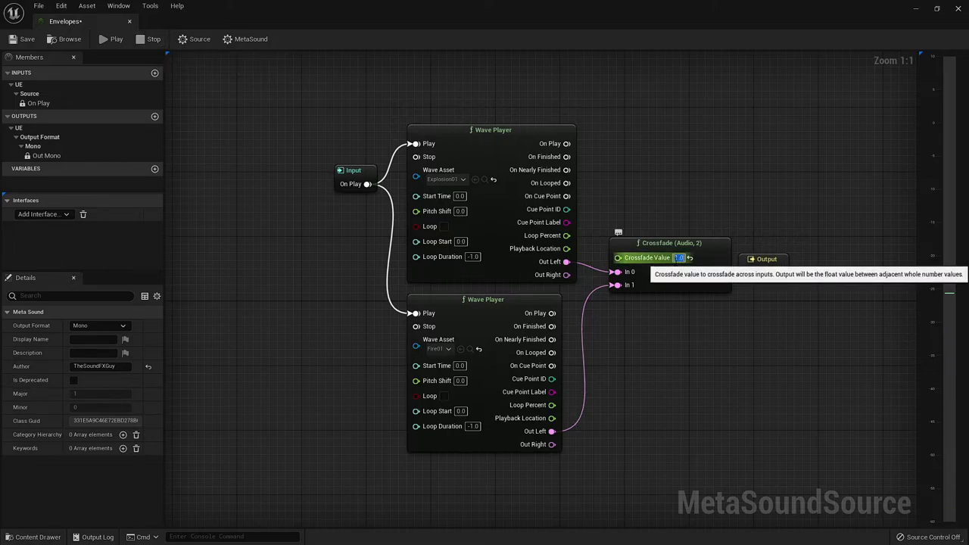
text(.75)
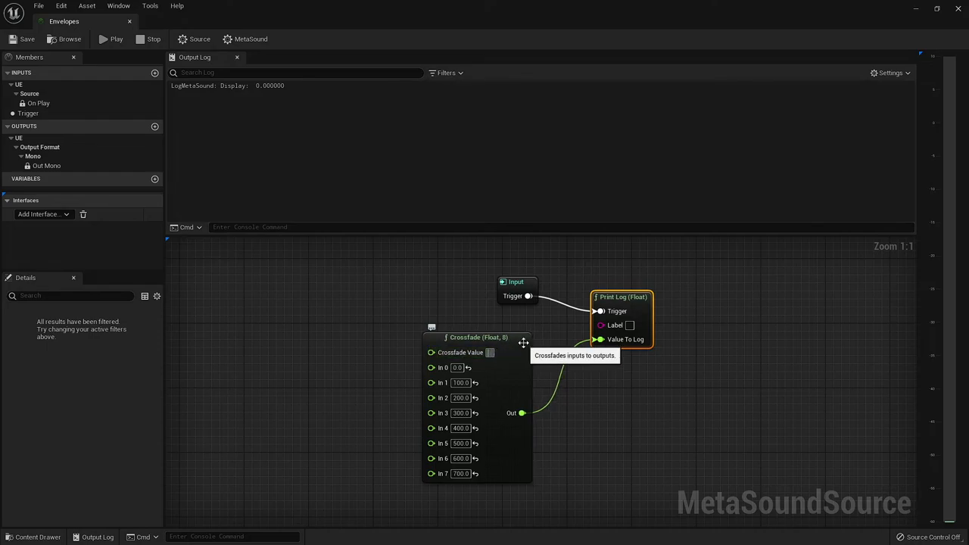
mouse_move(114, 39)
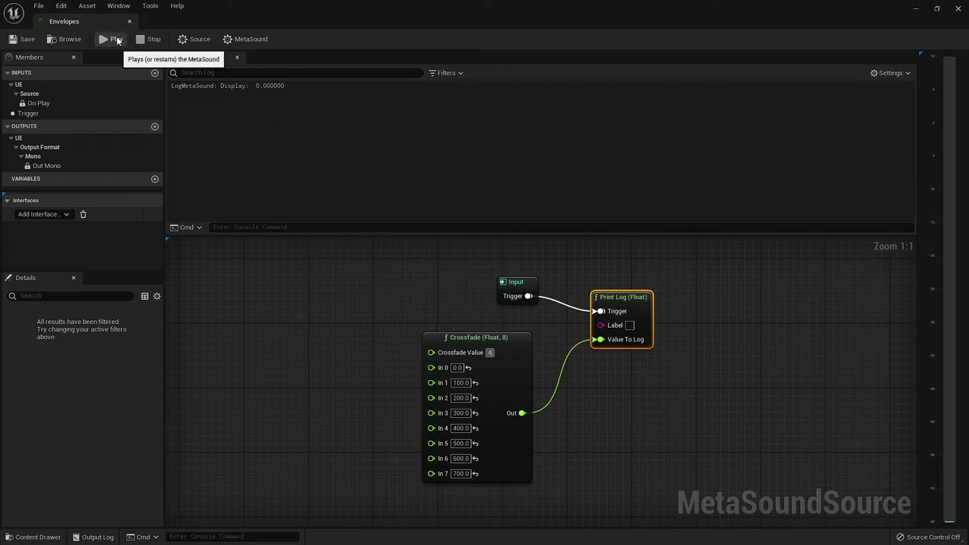
Step: Preview the Crossfade (Float, 8) graph twice so its values reach the Output Log
click(115, 39)
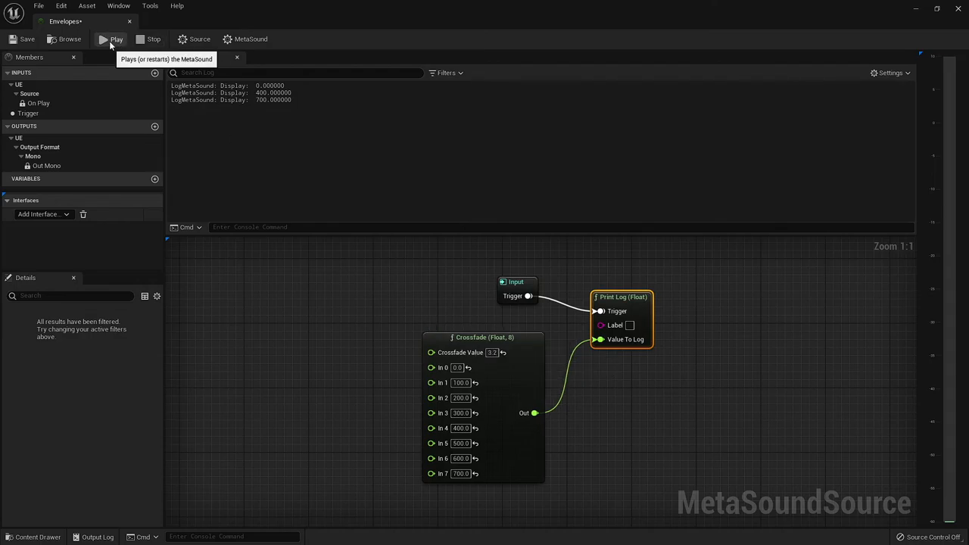
click(116, 39)
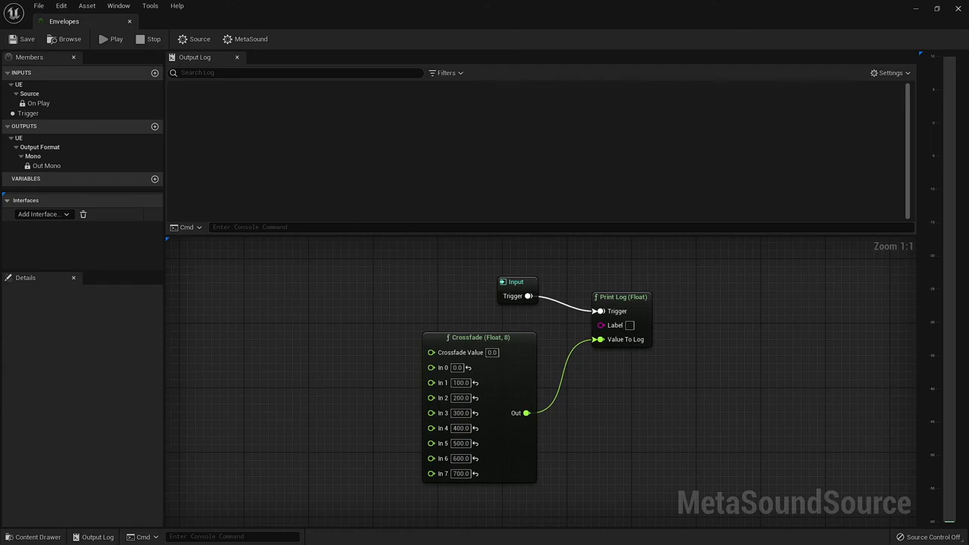
mouse_move(460, 351)
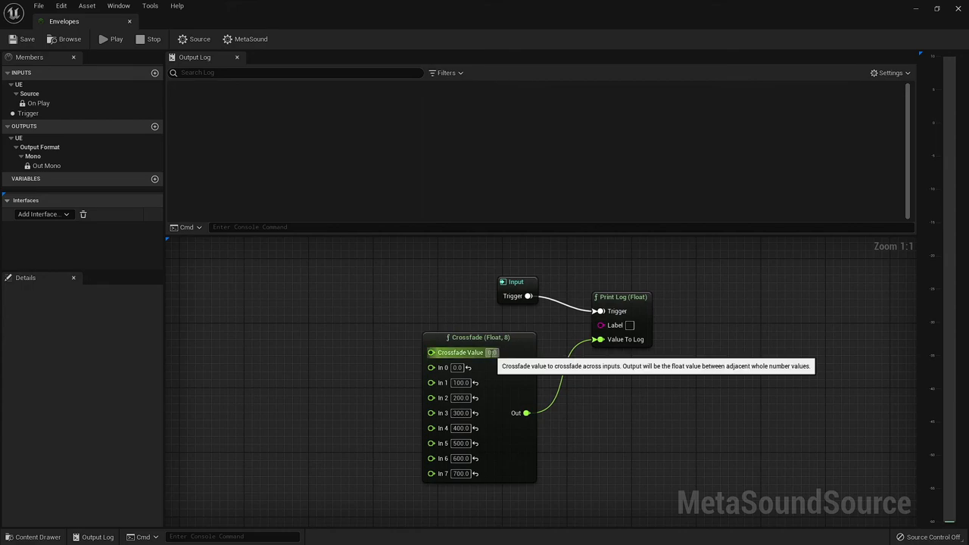
mouse_move(556, 365)
text(-50)
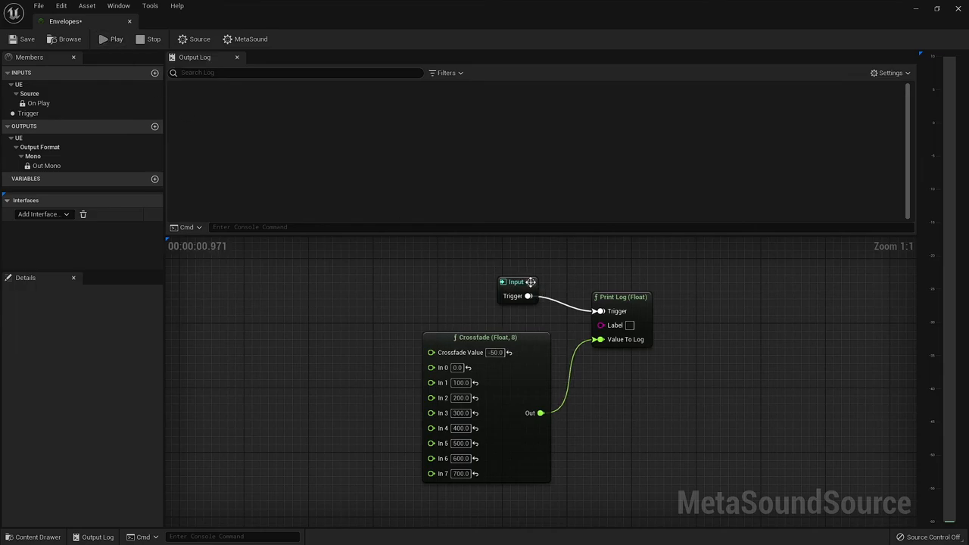
Step: Preview the graph and fire the Input trigger so Print Log writes the crossfade output
click(115, 39)
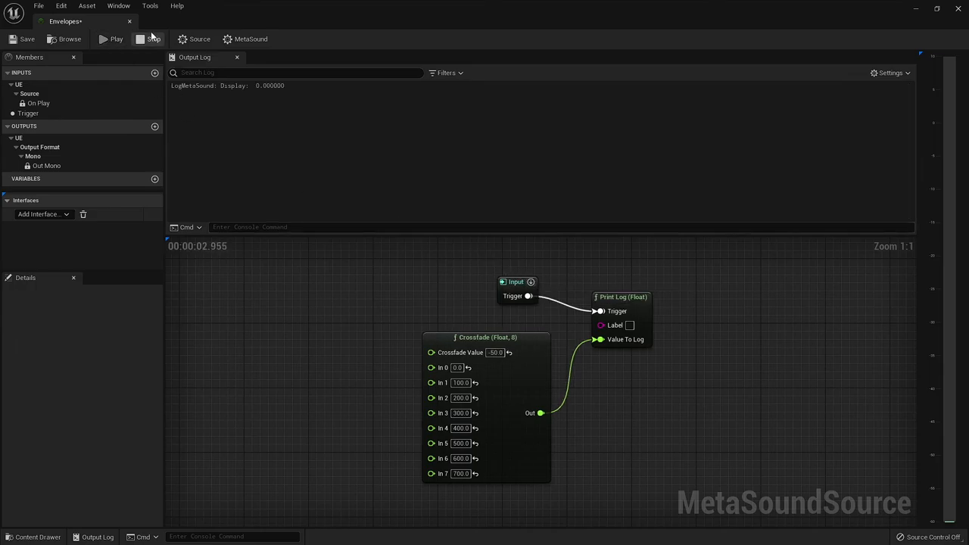
mouse_move(461, 351)
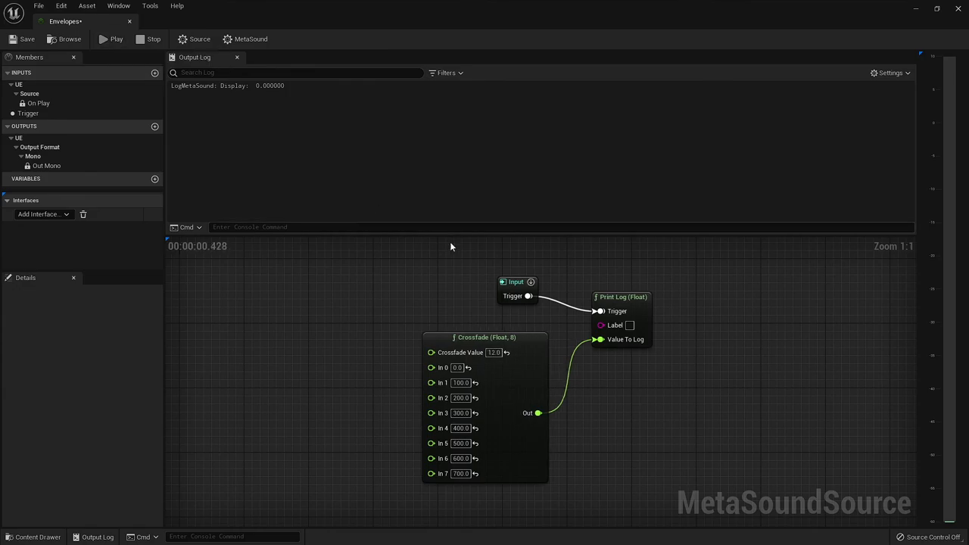
click(530, 282)
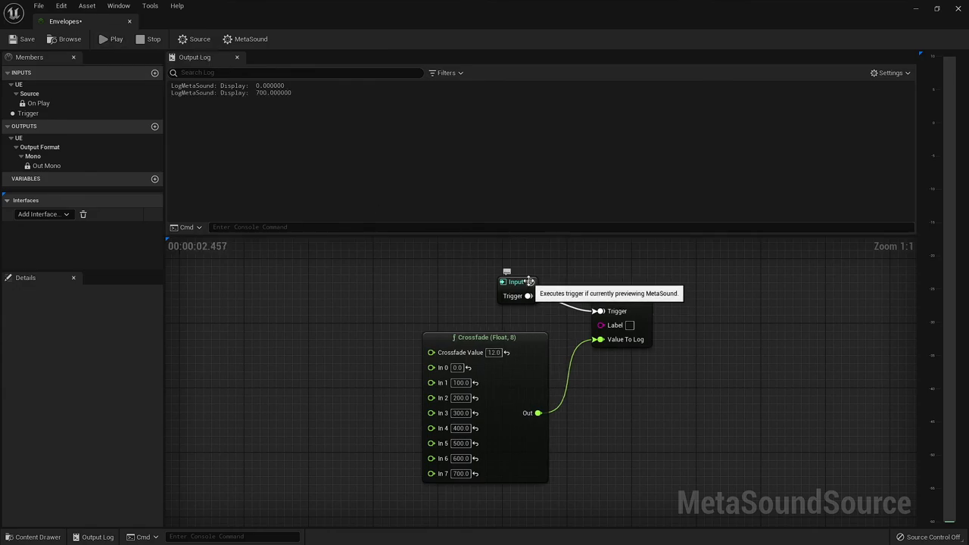